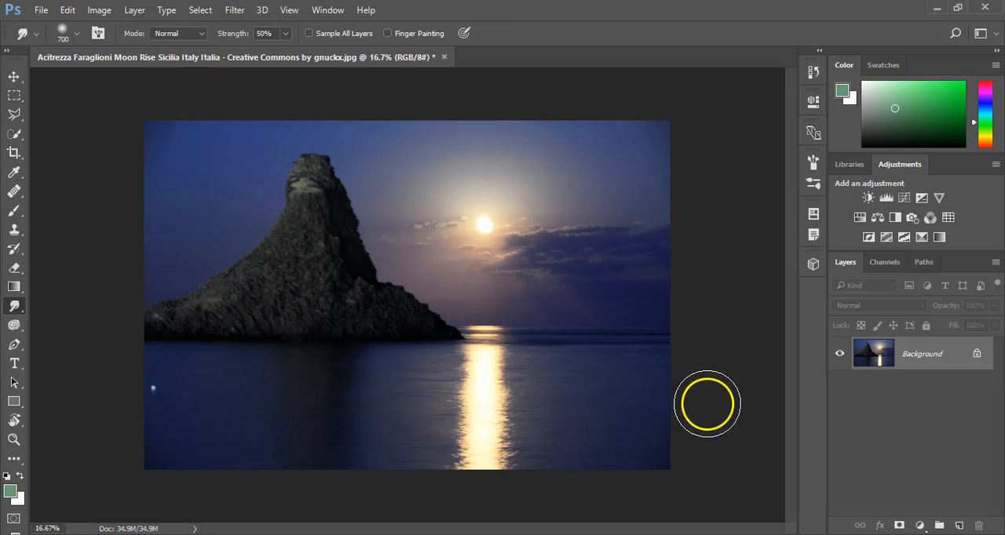
pyautogui.moveTo(578, 404)
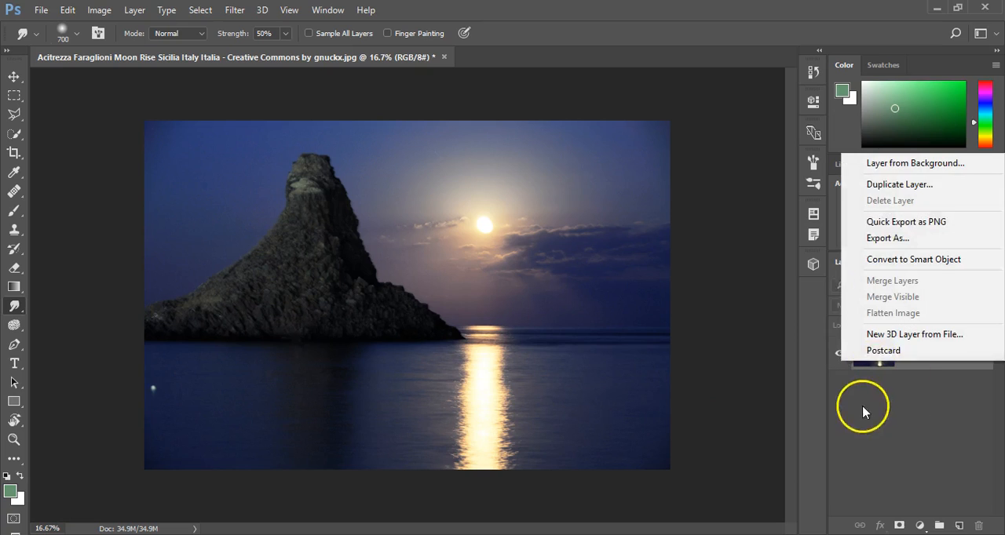
# Duplicate the sea-stack photo's Background layer as 'Background copy' via the Layers panel menu.
pyautogui.click(899, 184)
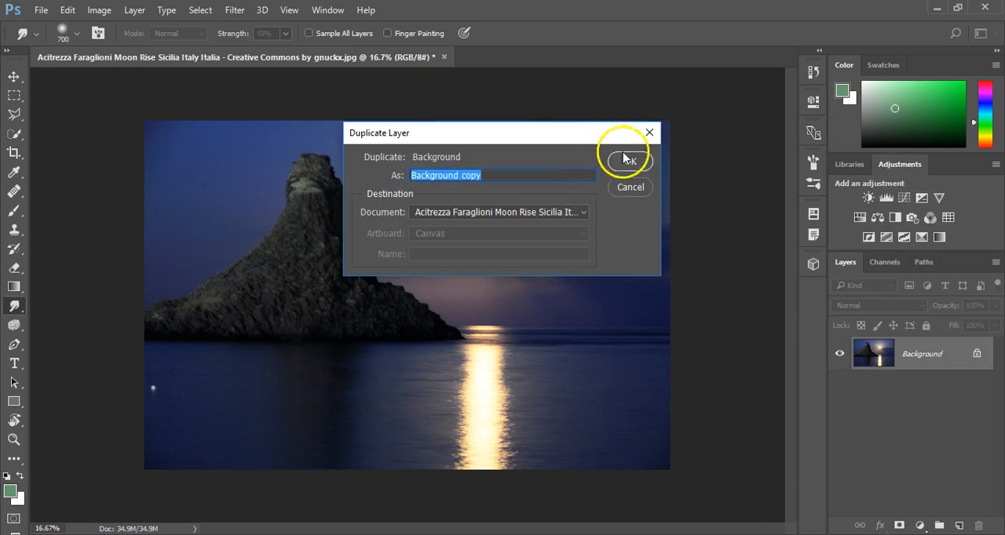
pyautogui.click(628, 162)
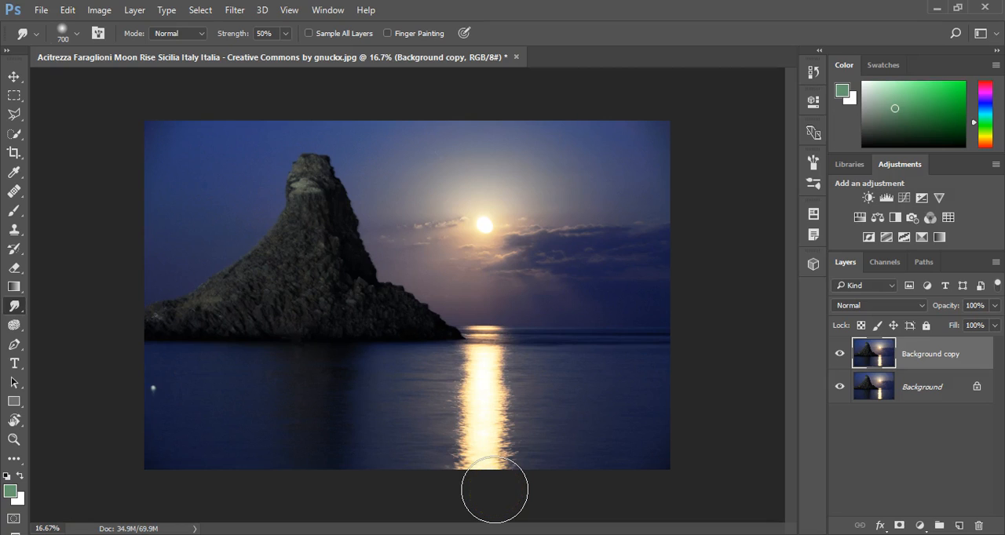
pyautogui.moveTo(58, 220)
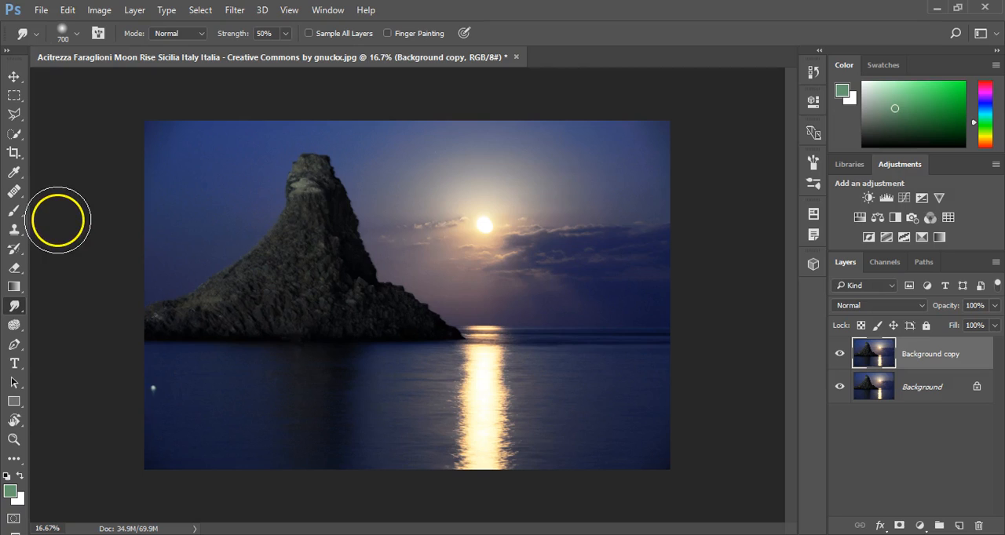
pyautogui.click(14, 94)
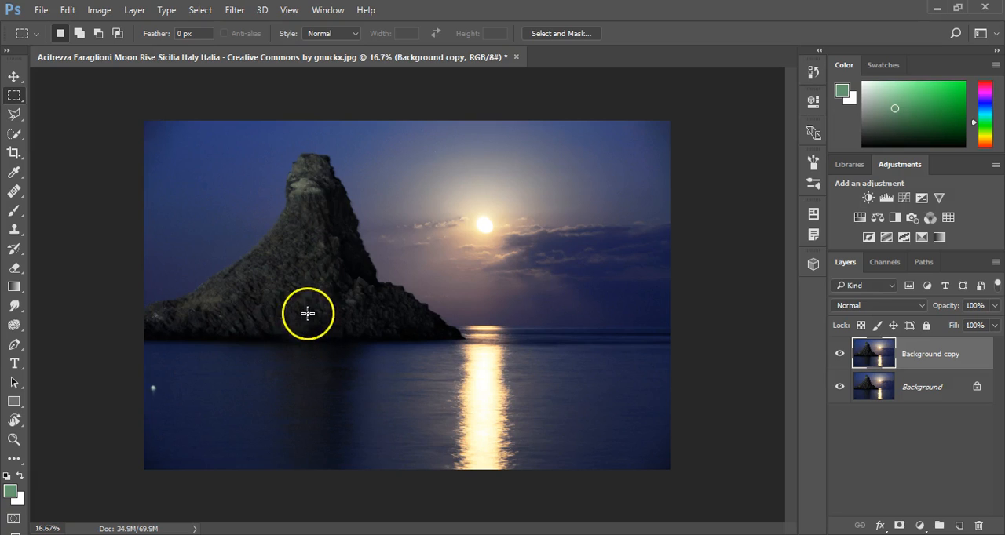
pyautogui.moveTo(308, 314); pyautogui.dragTo(606, 318)
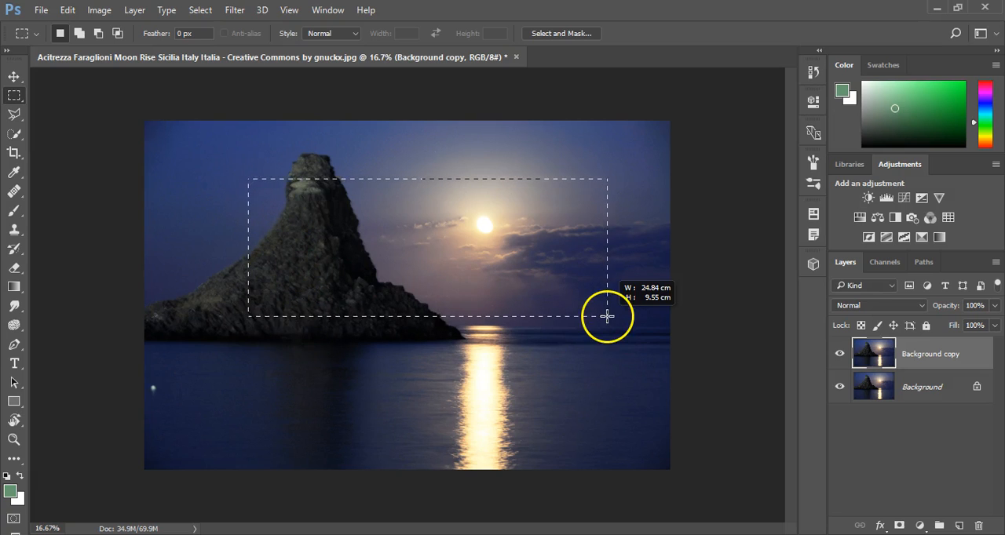
pyautogui.moveTo(607, 316); pyautogui.dragTo(636, 346)
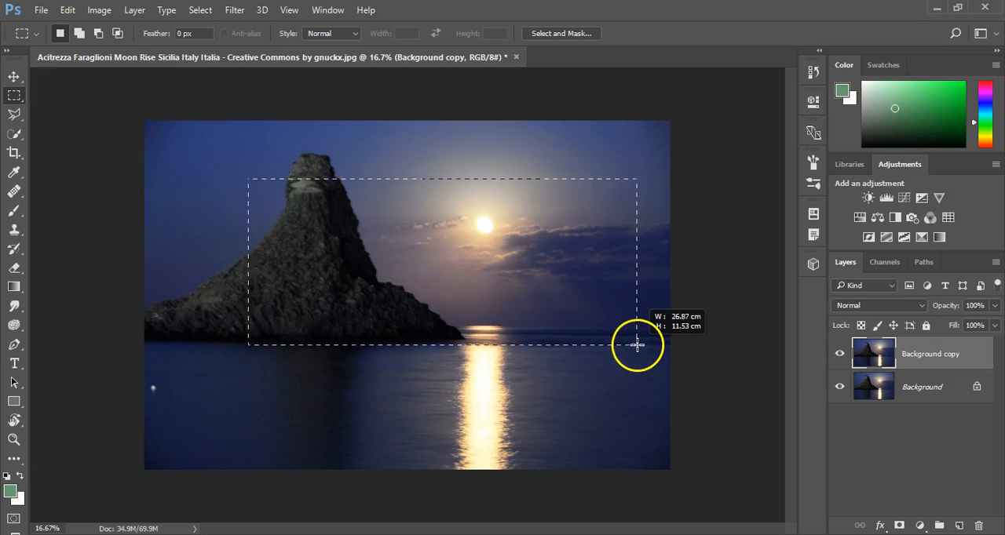
pyautogui.moveTo(635, 345); pyautogui.dragTo(650, 378)
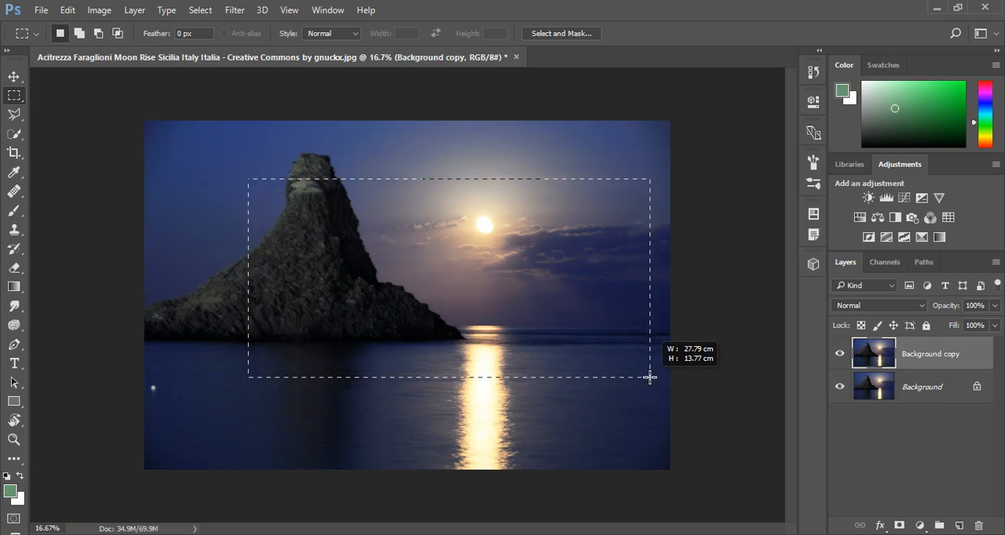
pyautogui.moveTo(650, 378); pyautogui.dragTo(624, 378)
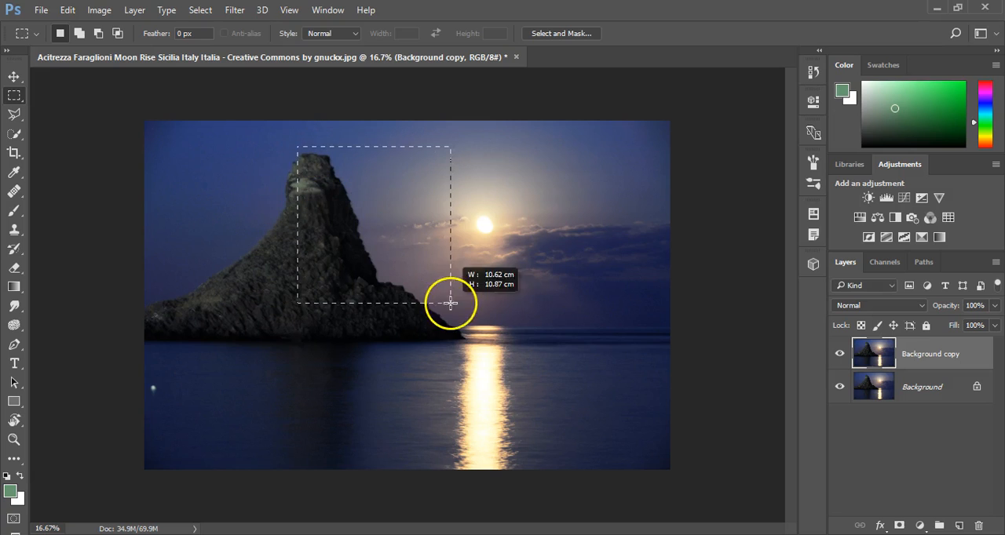
pyautogui.moveTo(450, 304); pyautogui.dragTo(603, 458)
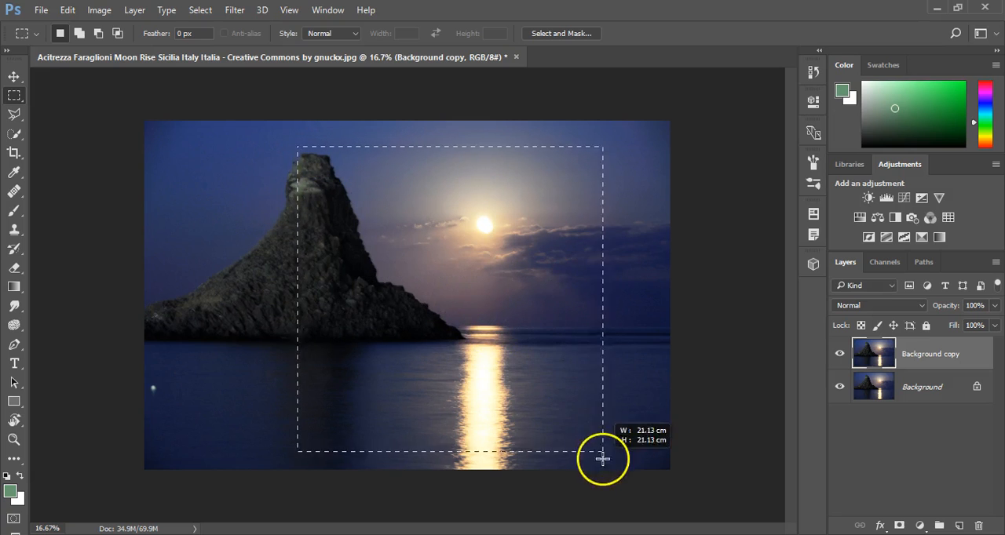
pyautogui.moveTo(603, 458); pyautogui.dragTo(549, 367)
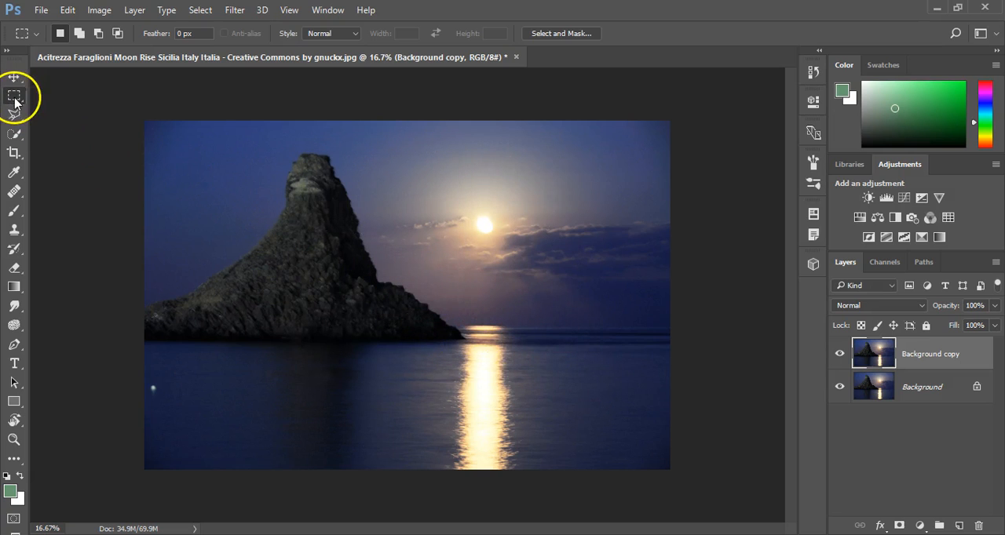
# Draw a small elliptical marquee selection around the moon.
pyautogui.click(15, 96)
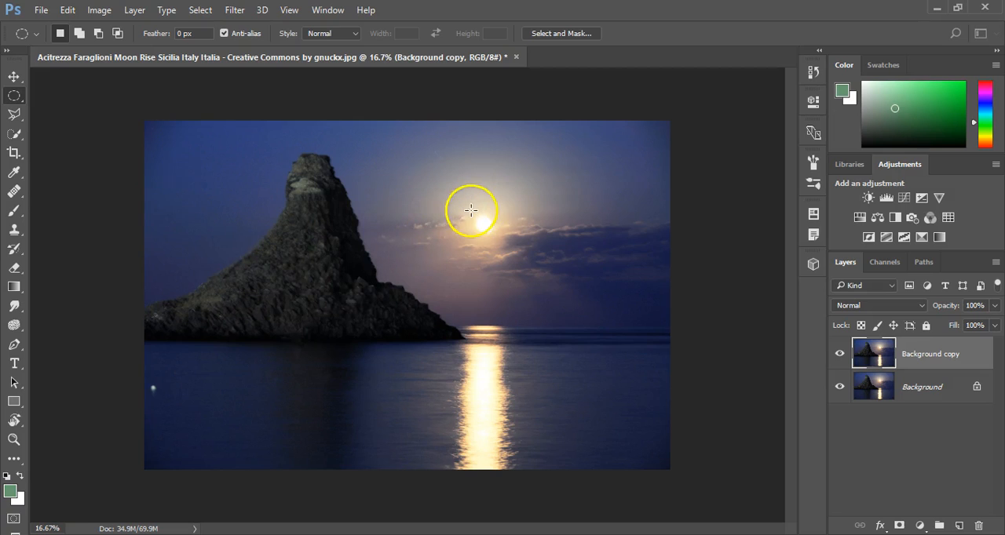
pyautogui.moveTo(471, 210); pyautogui.dragTo(483, 224)
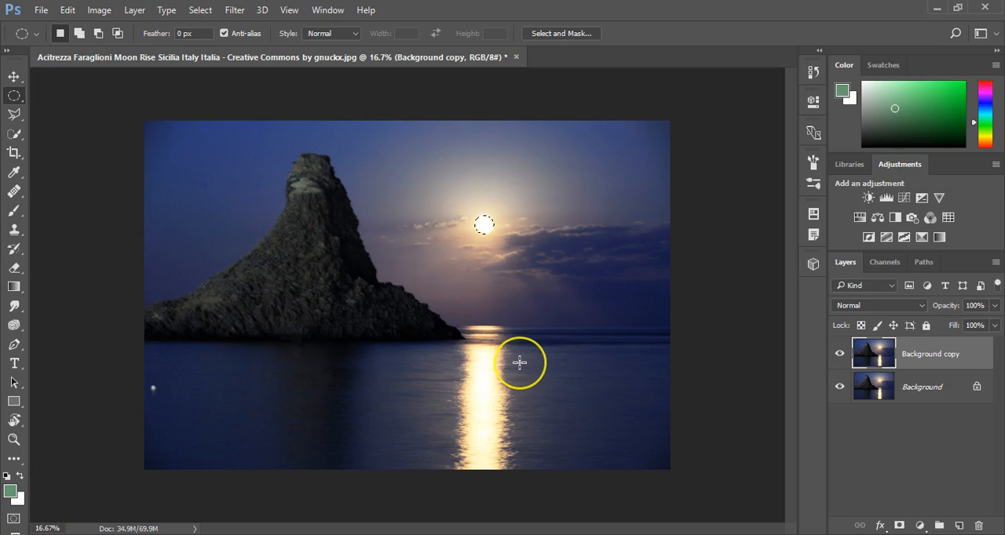
pyautogui.moveTo(306, 272)
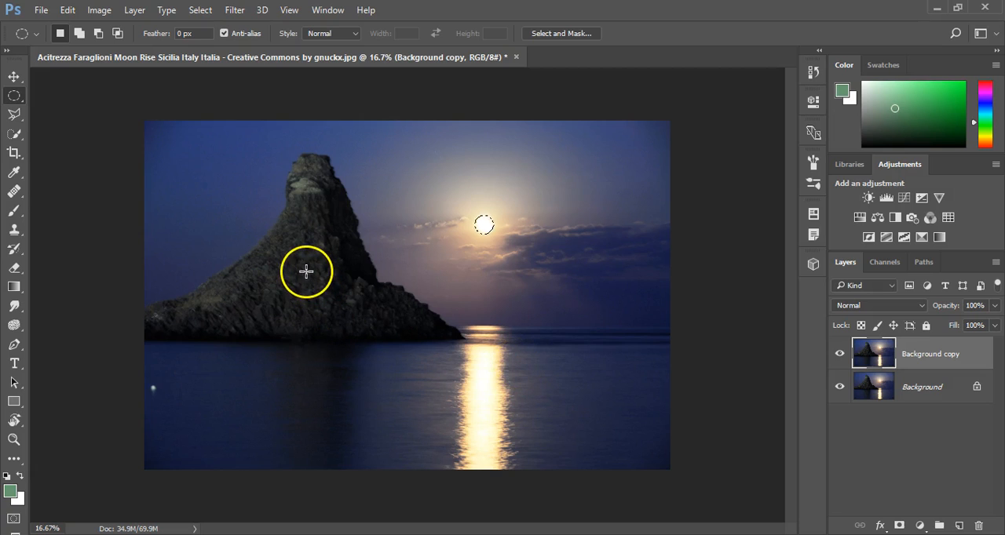
pyautogui.moveTo(13, 115)
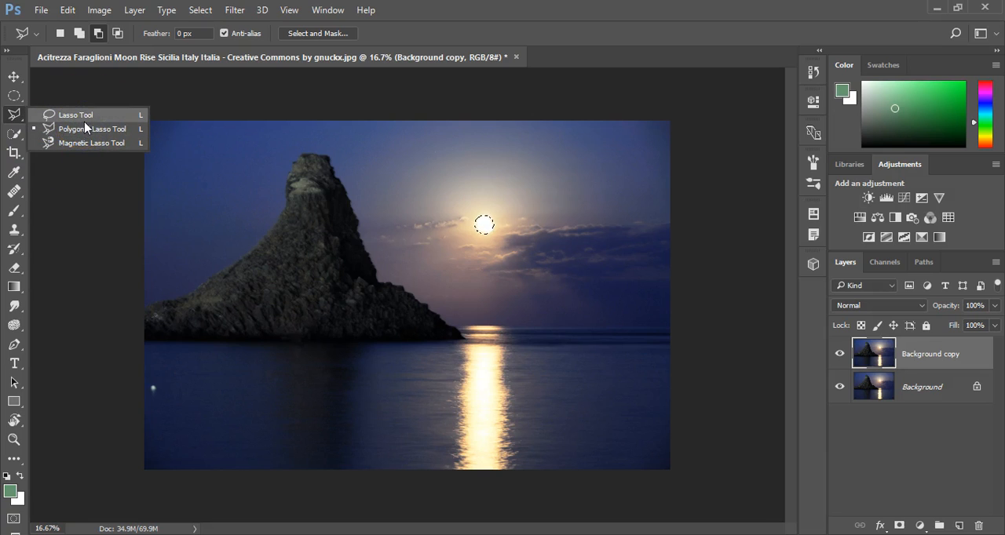
# Outline the sea stack's left slope from peak to waterline with the Polygonal Lasso.
pyautogui.click(76, 115)
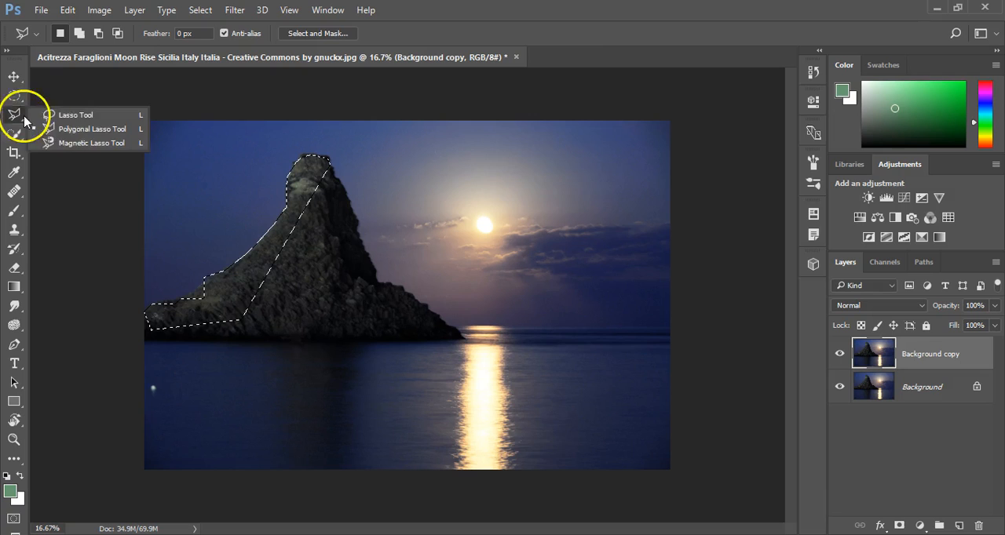
pyautogui.click(91, 142)
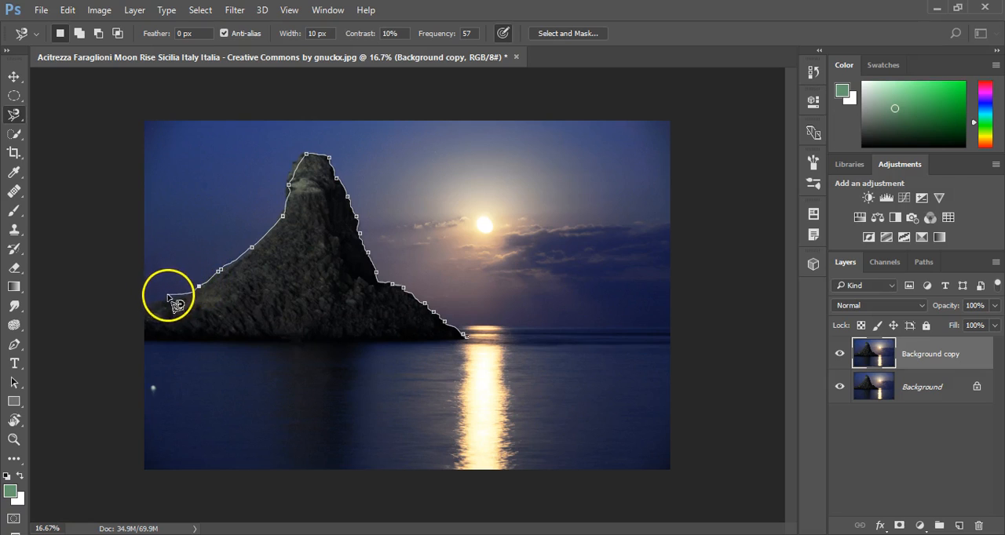
pyautogui.moveTo(145, 322)
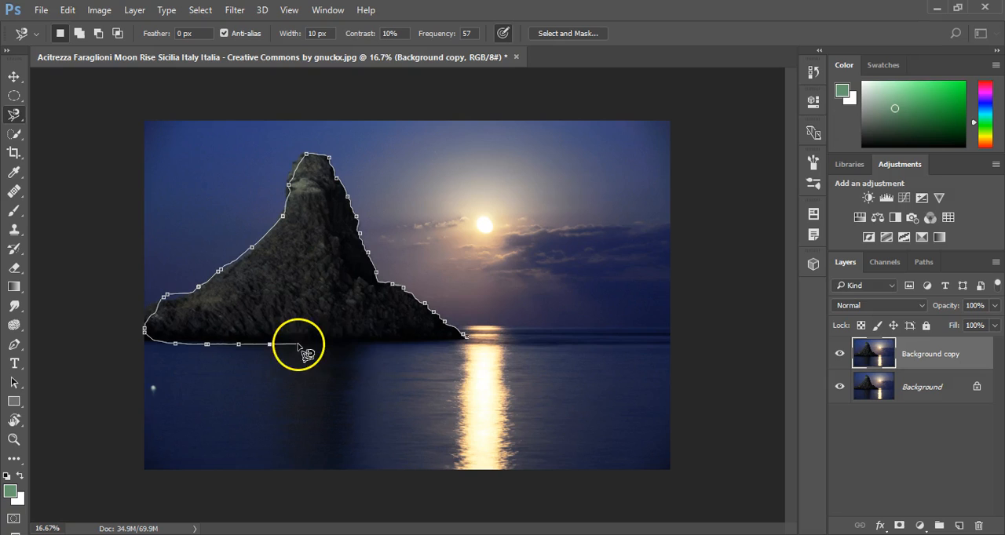
pyautogui.moveTo(463, 345)
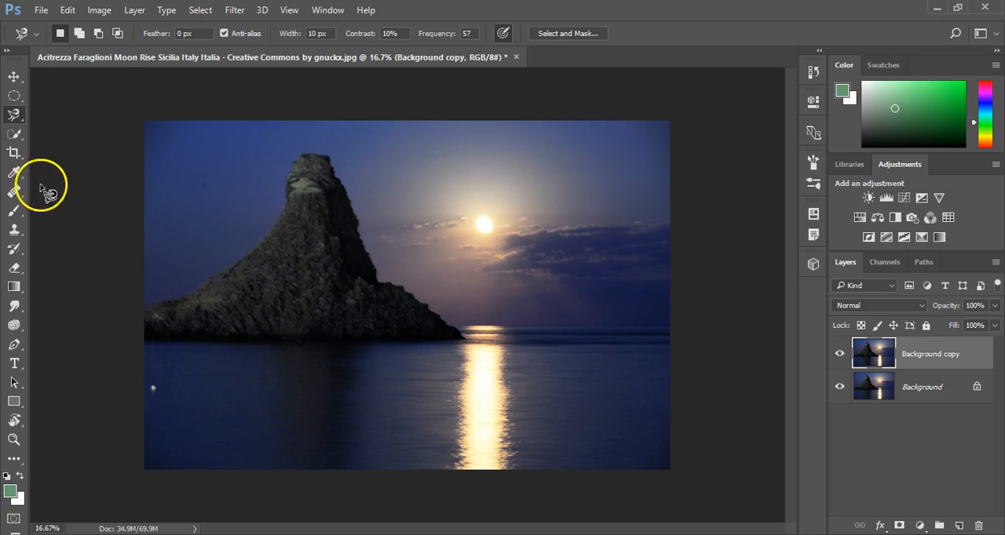
# Quick-select the sea stack along with the sky and water to its left.
pyautogui.click(14, 134)
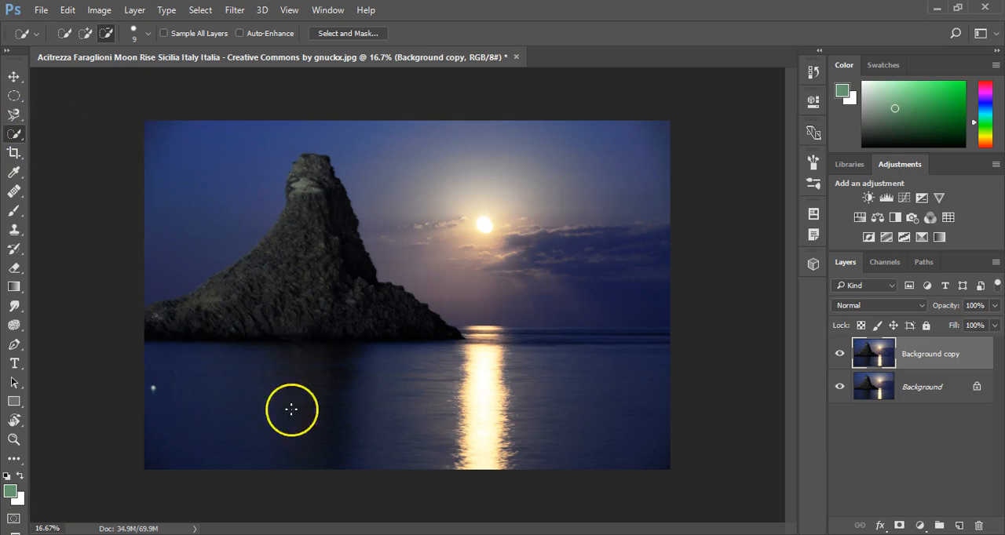
pyautogui.moveTo(426, 325)
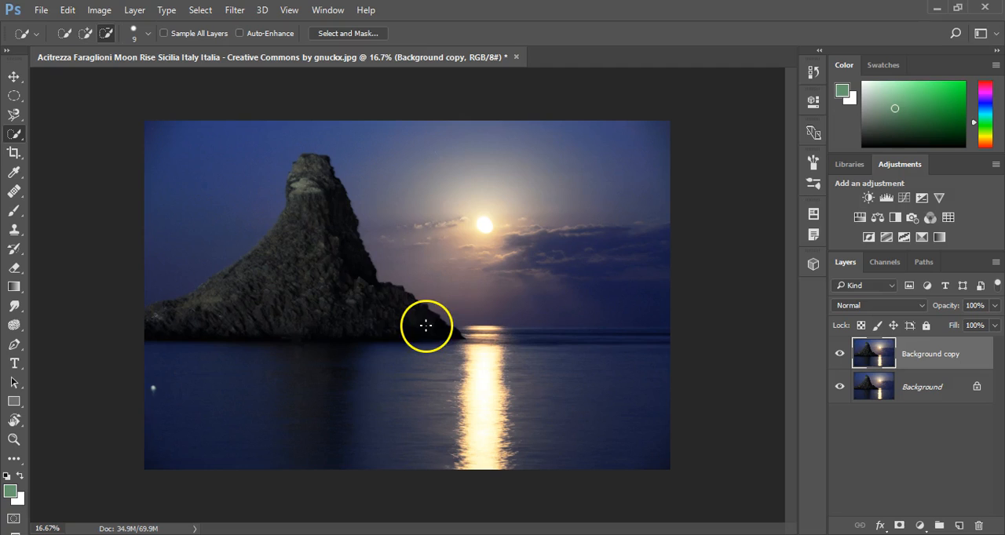
pyautogui.moveTo(426, 326); pyautogui.dragTo(305, 189)
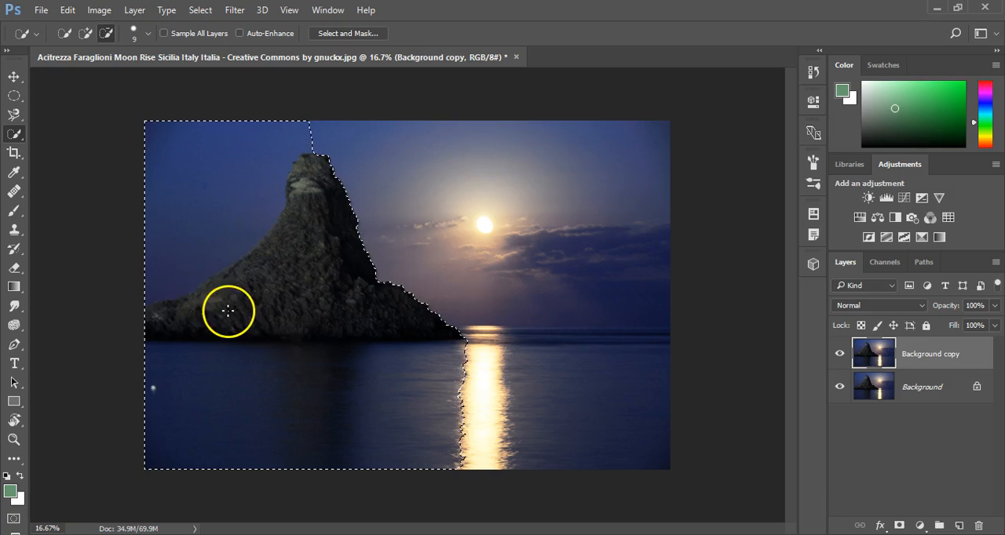
pyautogui.moveTo(204, 314)
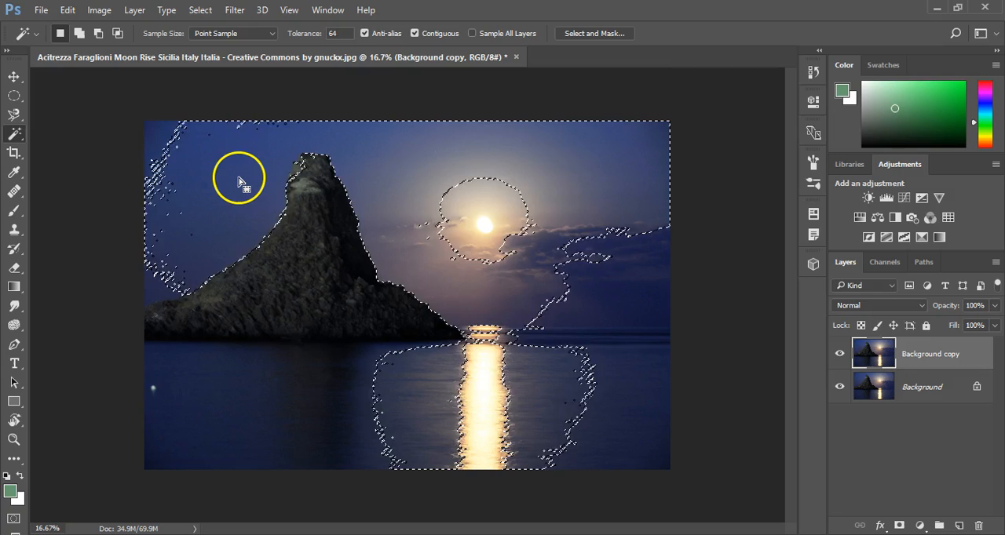
pyautogui.moveTo(189, 183)
pyautogui.write('32')
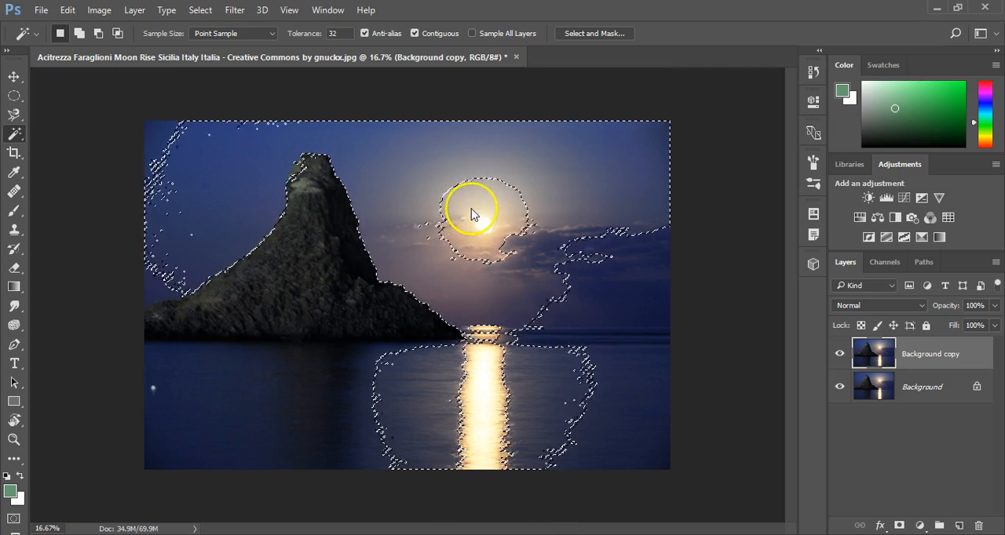
# Magic-wand the dark sky and sea right of the peak, then outline the sky region by lasso.
pyautogui.click(376, 146)
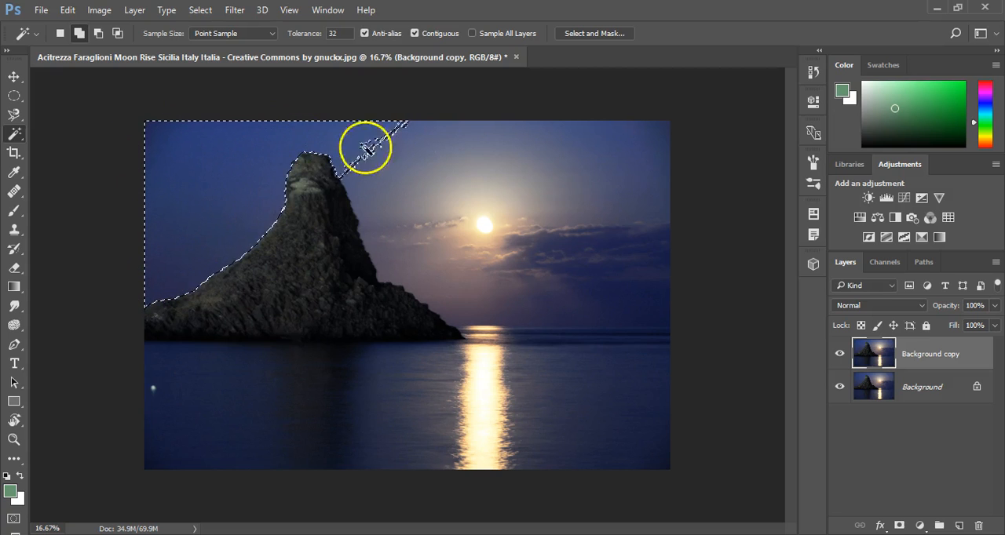
pyautogui.click(660, 227)
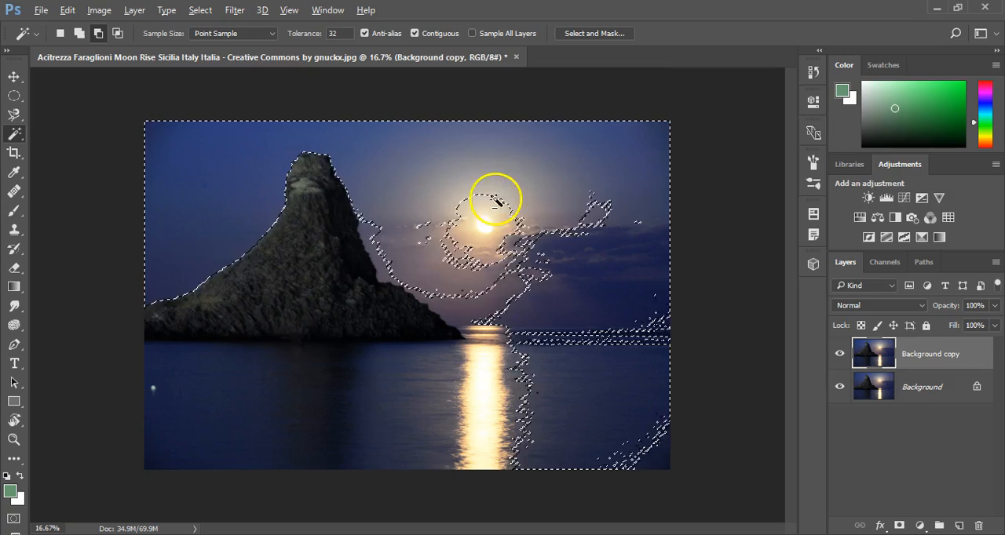
pyautogui.moveTo(185, 157)
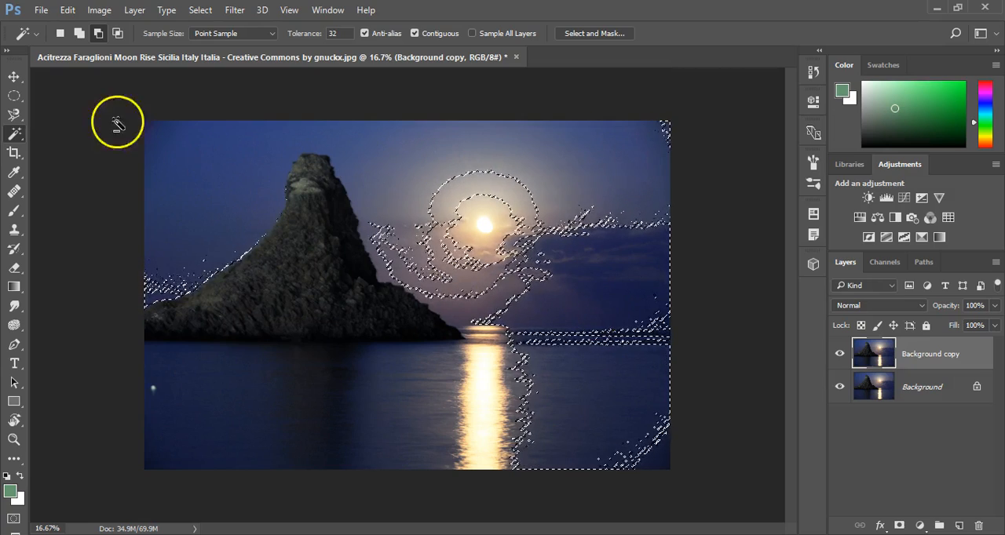
pyautogui.click(14, 115)
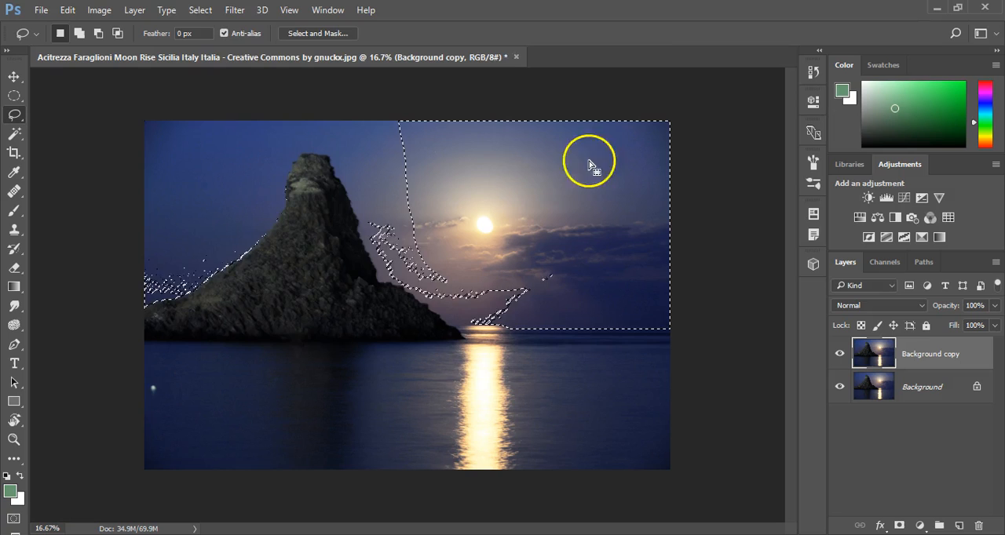
# Deselect the old sky selection and select the dark sky left of the peak.
pyautogui.click(200, 9)
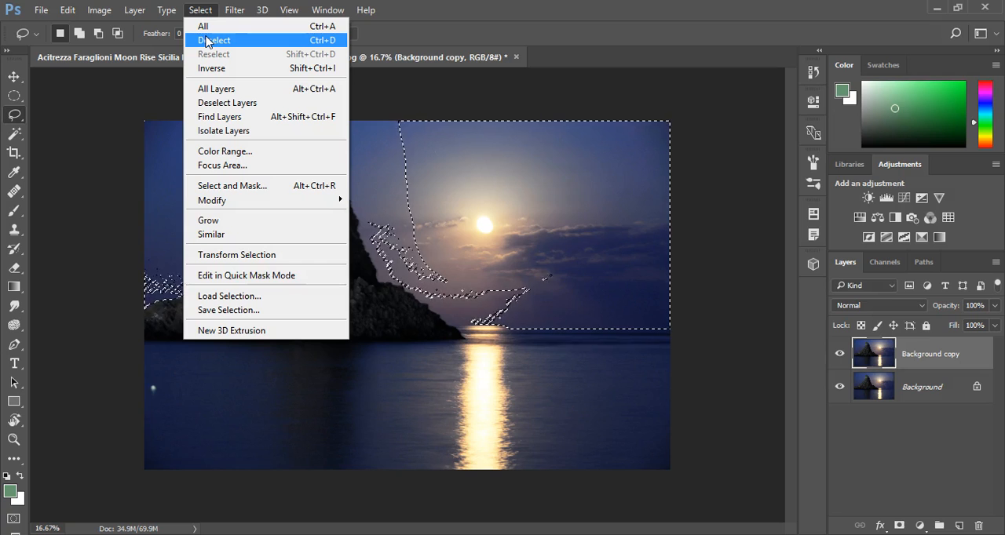
pyautogui.click(213, 40)
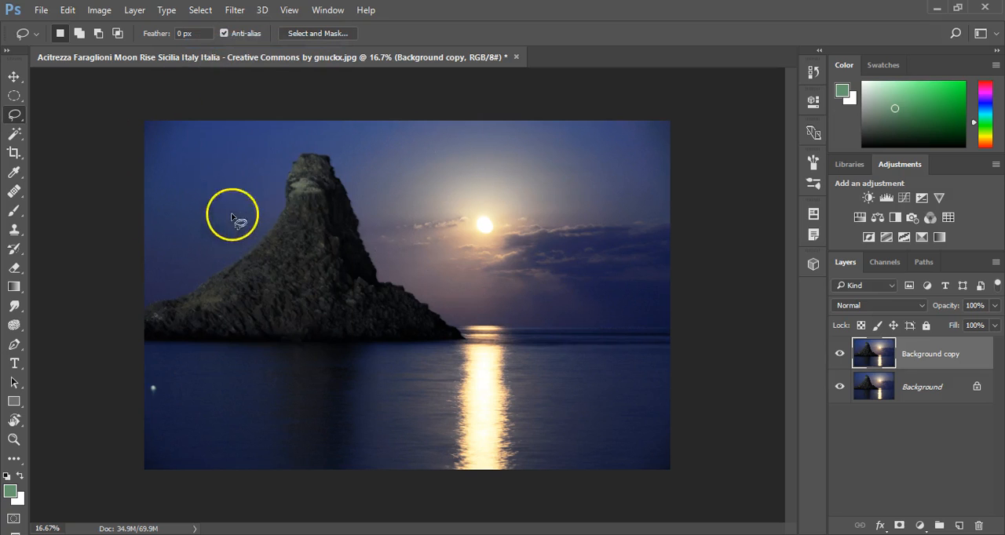
pyautogui.click(200, 9)
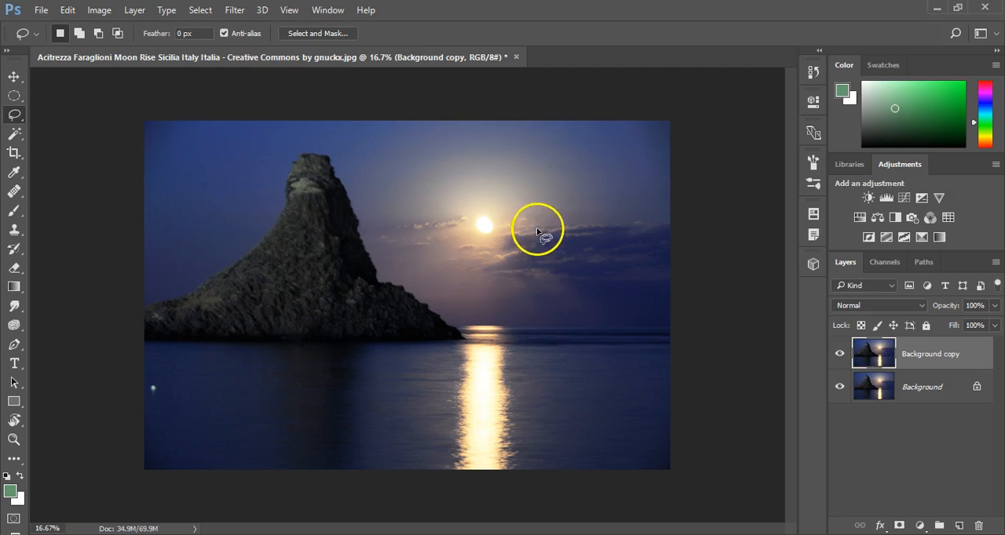
pyautogui.moveTo(538, 229); pyautogui.dragTo(522, 367)
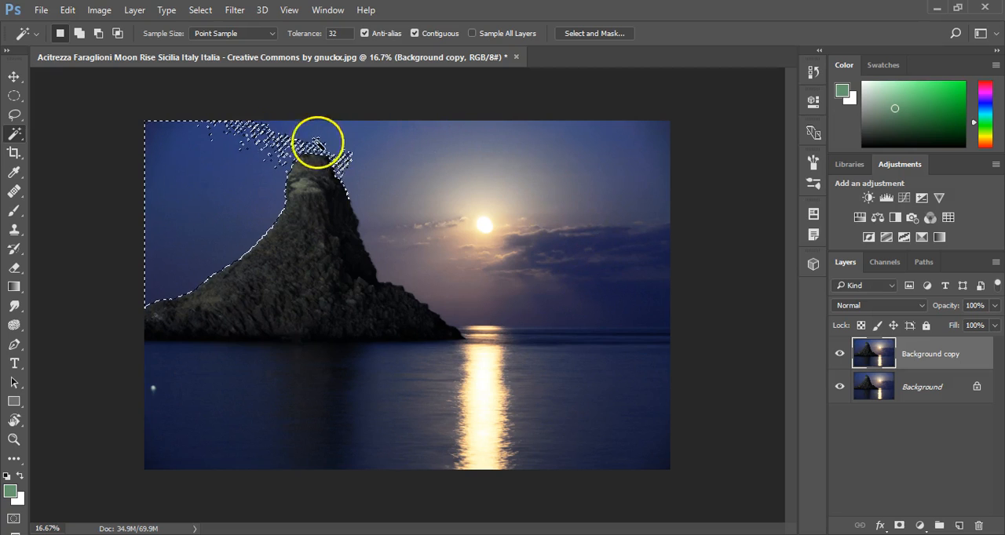
# Quick-select the sea stack from peak to waterline, including its lower left edge.
pyautogui.click(14, 133)
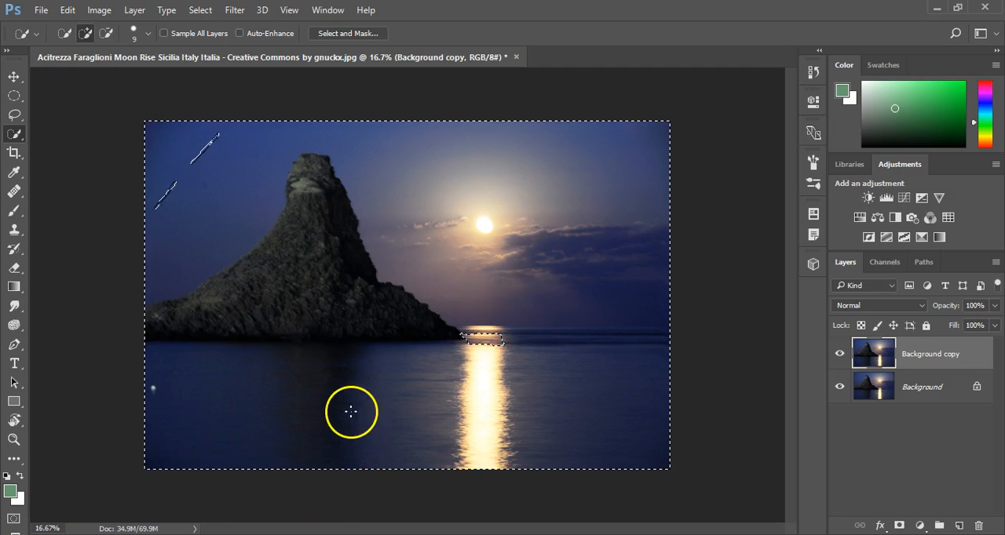
pyautogui.moveTo(254, 308)
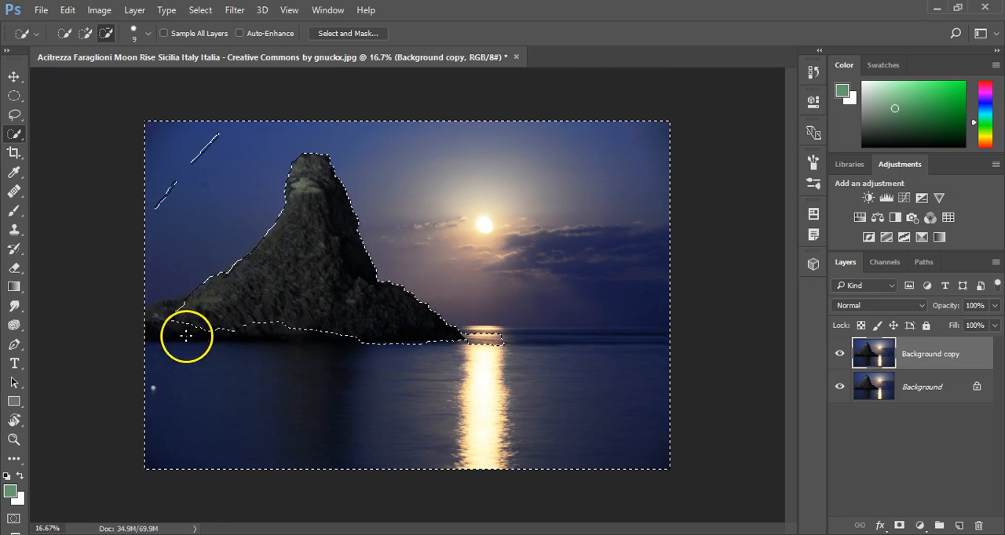
pyautogui.click(200, 10)
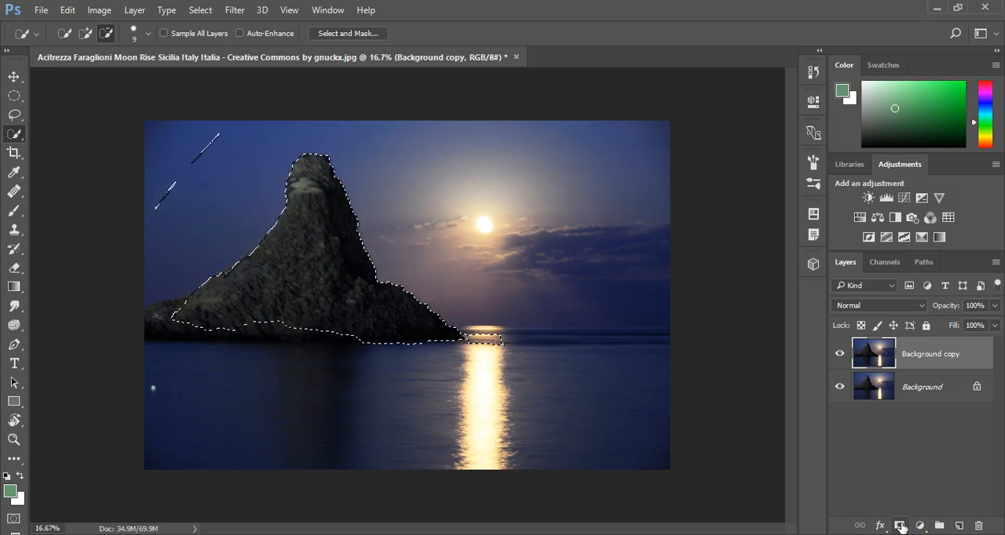
pyautogui.moveTo(900, 526)
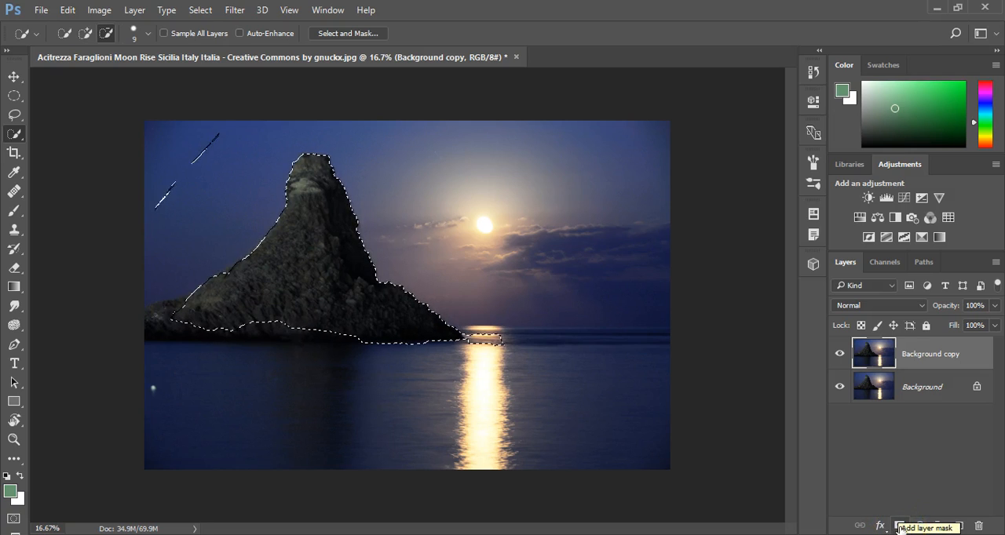
# Add a layer mask from the rock selection to Background copy.
pyautogui.click(899, 526)
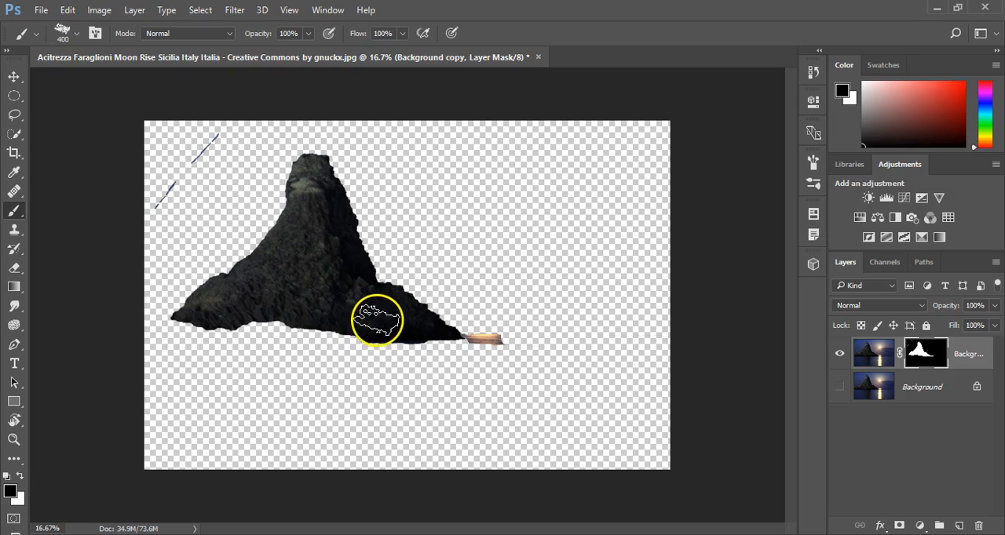
# Brush the mask to reveal soft sky and water around the rock's base, slopes and tip.
pyautogui.moveTo(377, 320); pyautogui.dragTo(167, 372)
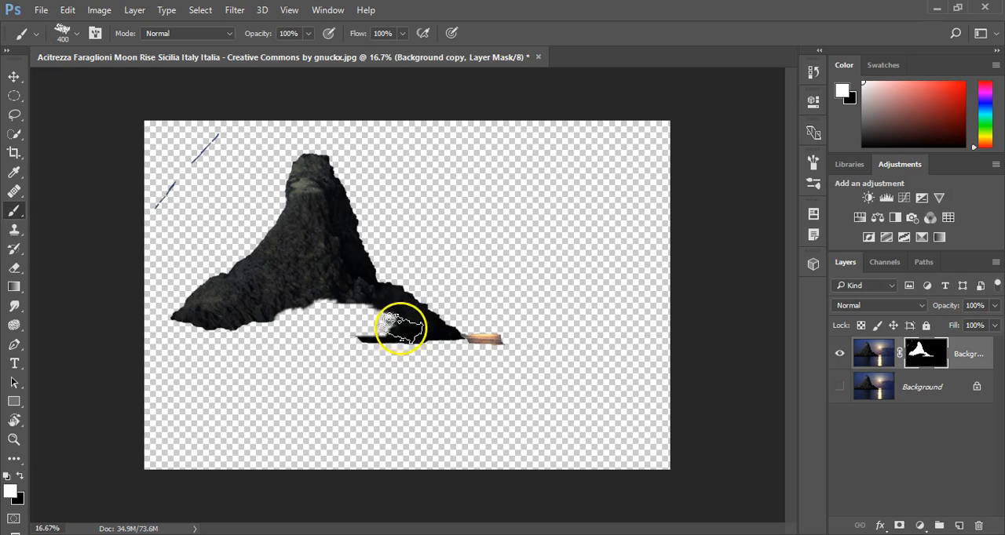
pyautogui.moveTo(404, 327); pyautogui.dragTo(287, 327)
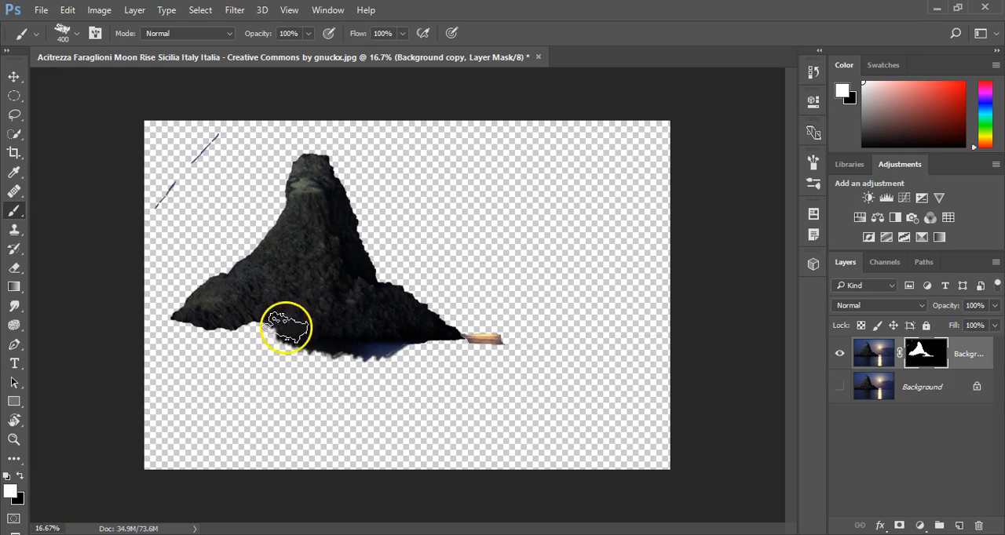
pyautogui.moveTo(287, 326); pyautogui.dragTo(182, 318)
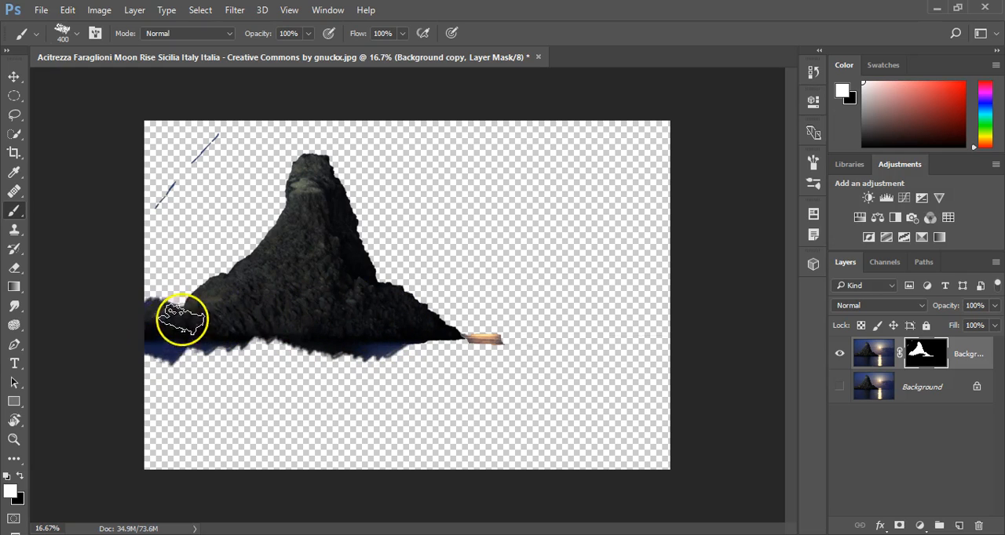
pyautogui.moveTo(182, 318); pyautogui.dragTo(282, 216)
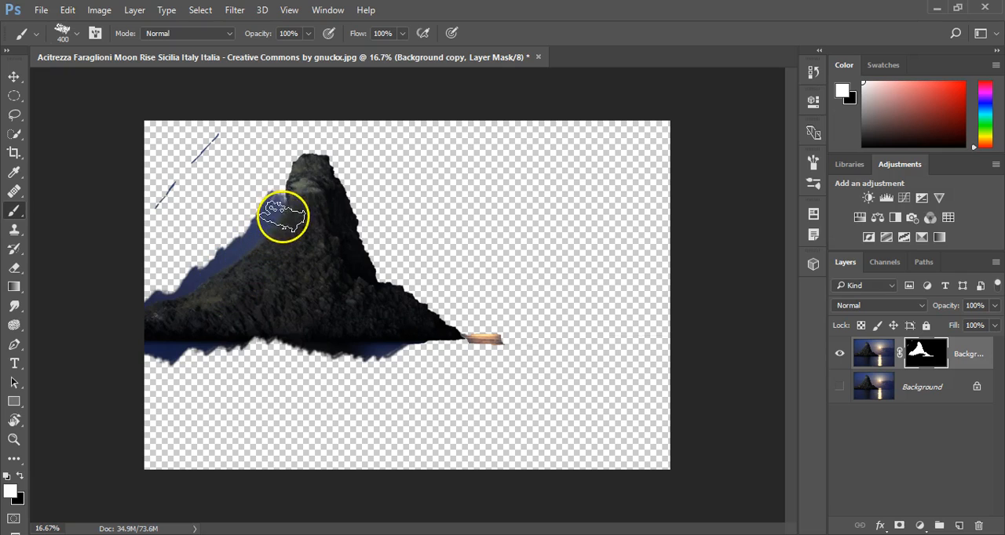
pyautogui.moveTo(283, 216); pyautogui.dragTo(347, 235)
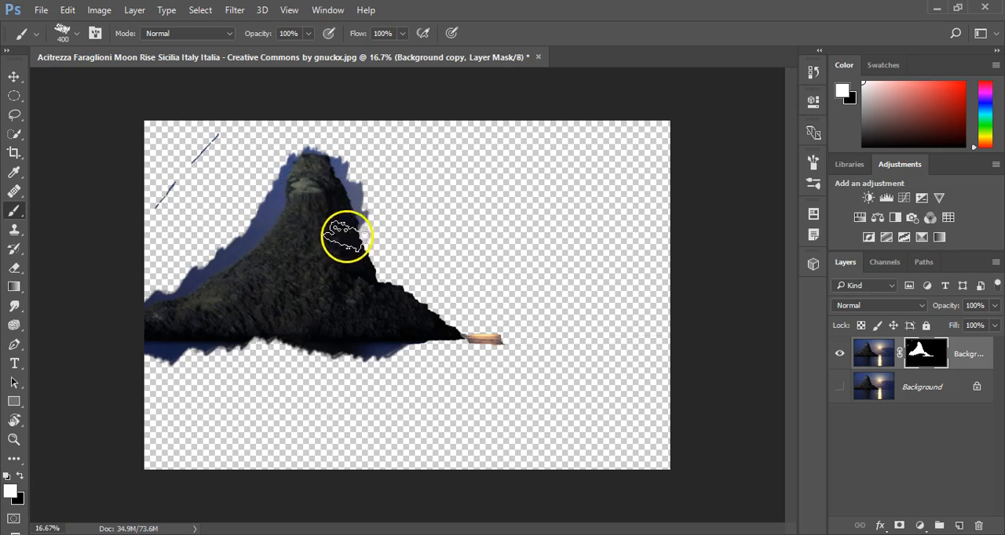
pyautogui.moveTo(347, 238); pyautogui.dragTo(449, 348)
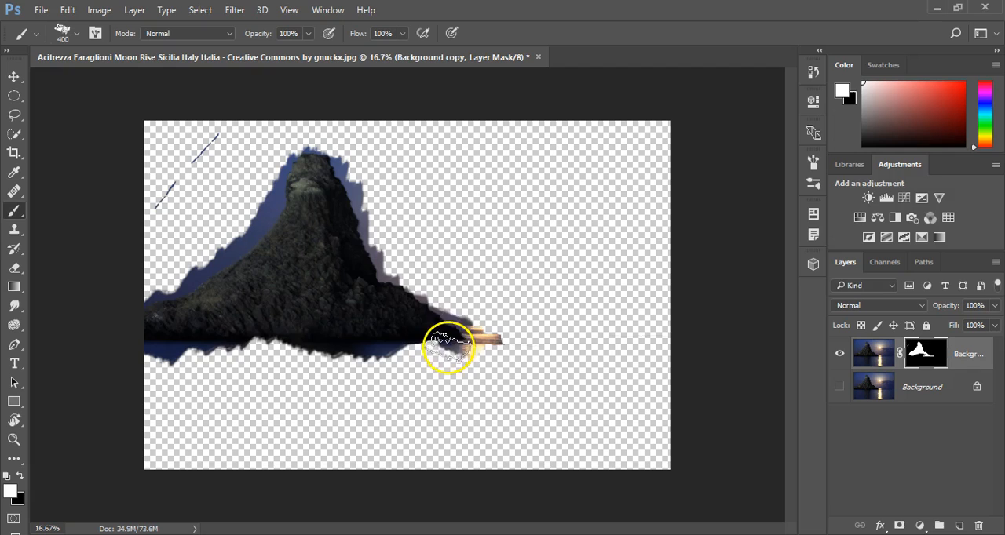
pyautogui.moveTo(449, 348); pyautogui.dragTo(250, 334)
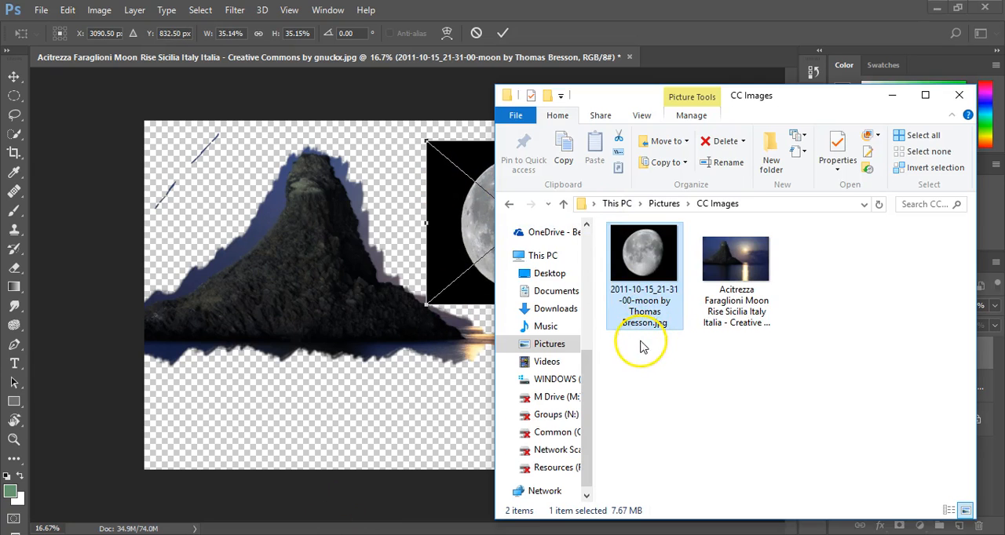
# Drag the moon JPG from the CC Images folder onto the Photoshop canvas.
pyautogui.click(503, 33)
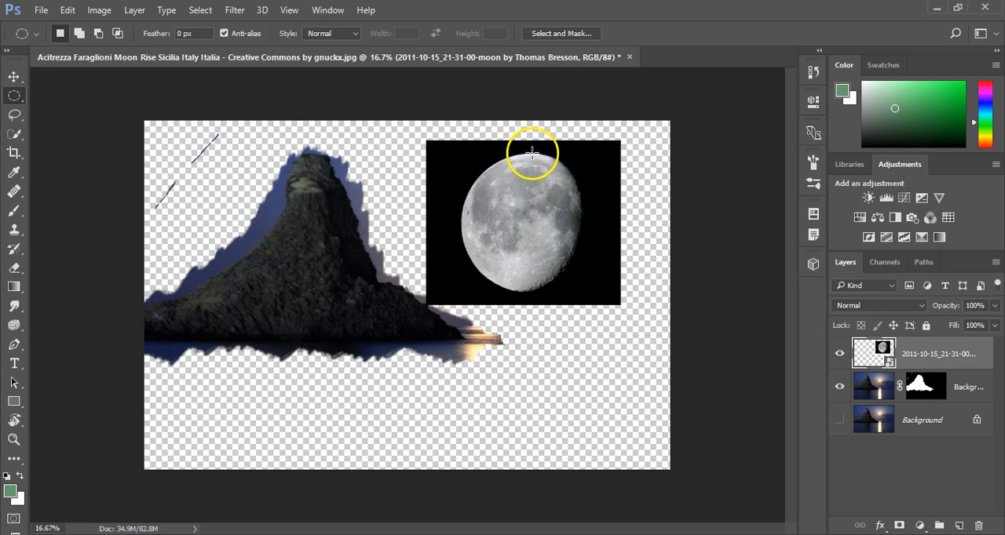
pyautogui.moveTo(460, 152)
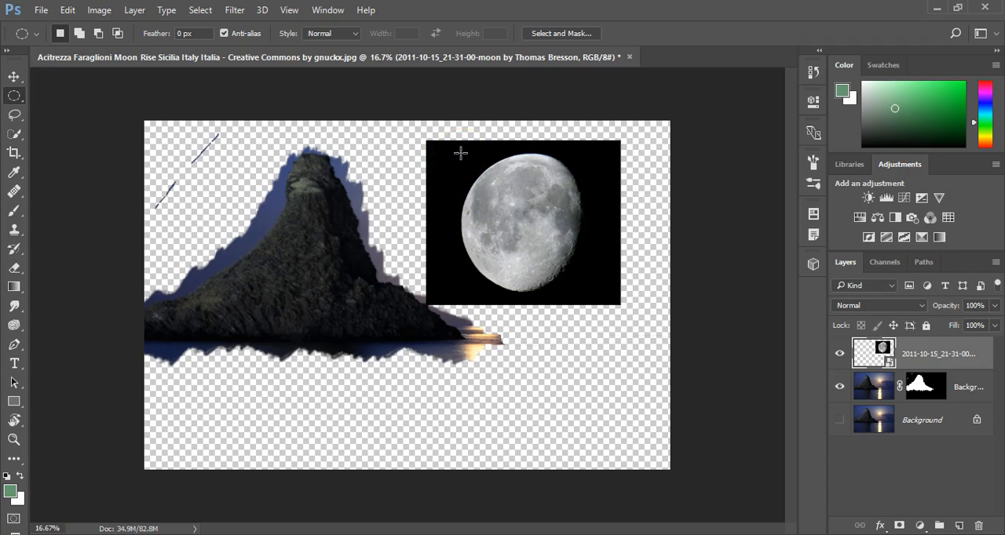
# Draw an elliptical selection fitted around the moon disc for its layer mask.
pyautogui.moveTo(462, 153); pyautogui.dragTo(588, 298)
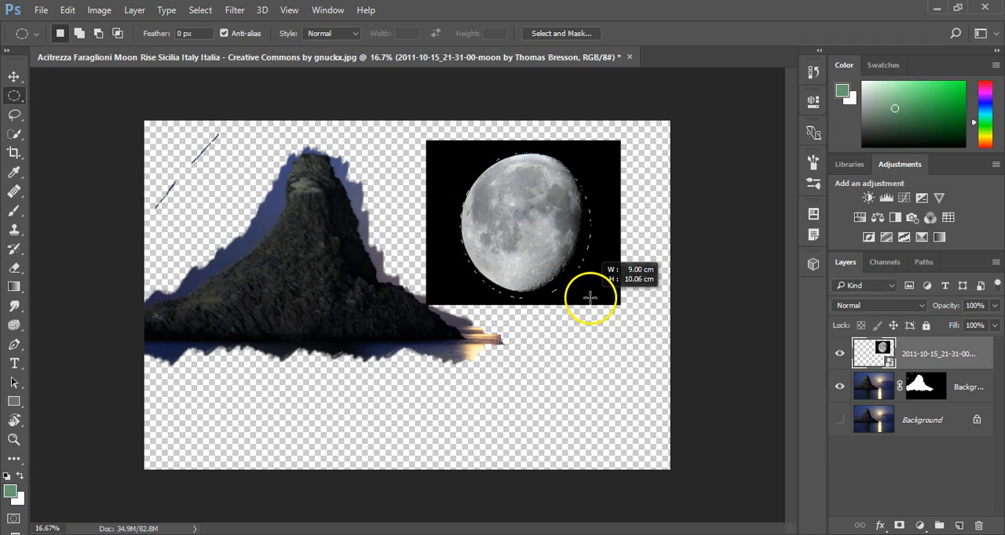
pyautogui.moveTo(589, 297); pyautogui.dragTo(599, 293)
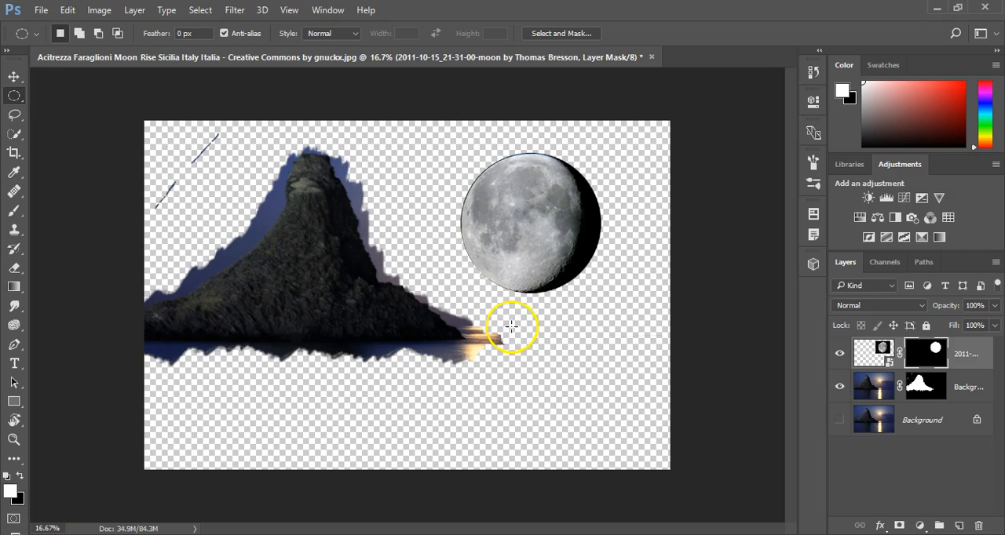
pyautogui.moveTo(618, 271)
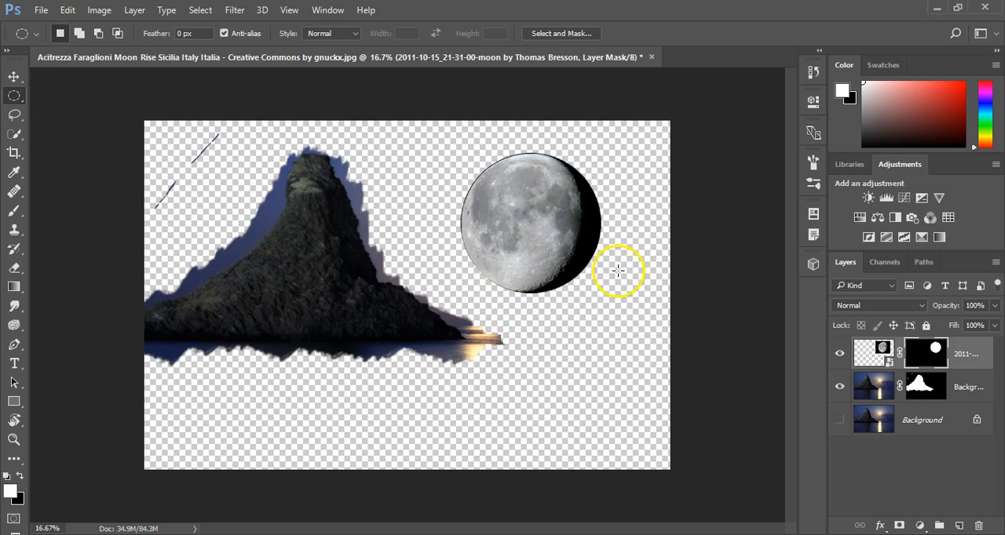
pyautogui.moveTo(595, 300)
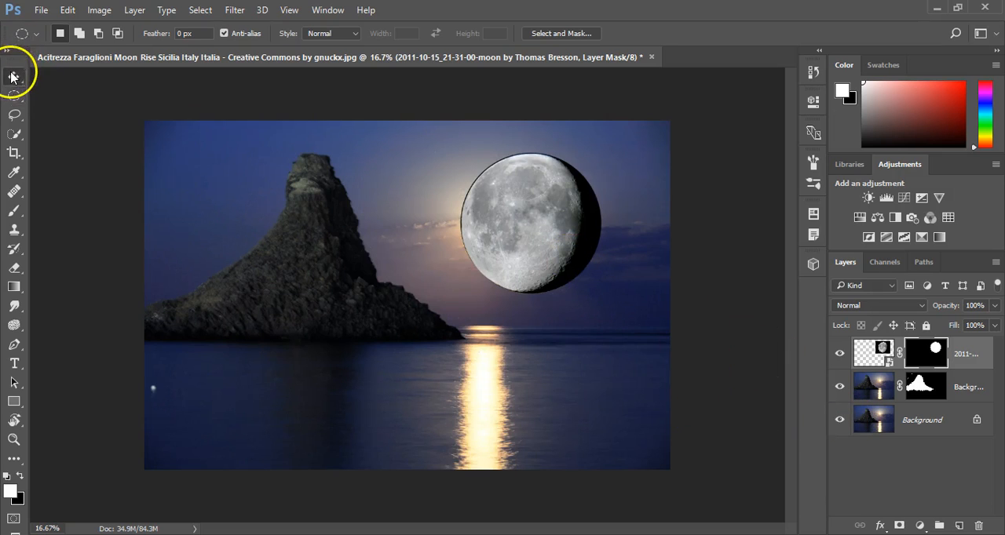
# Switch to the Move tool to reposition the moon layer.
pyautogui.click(14, 76)
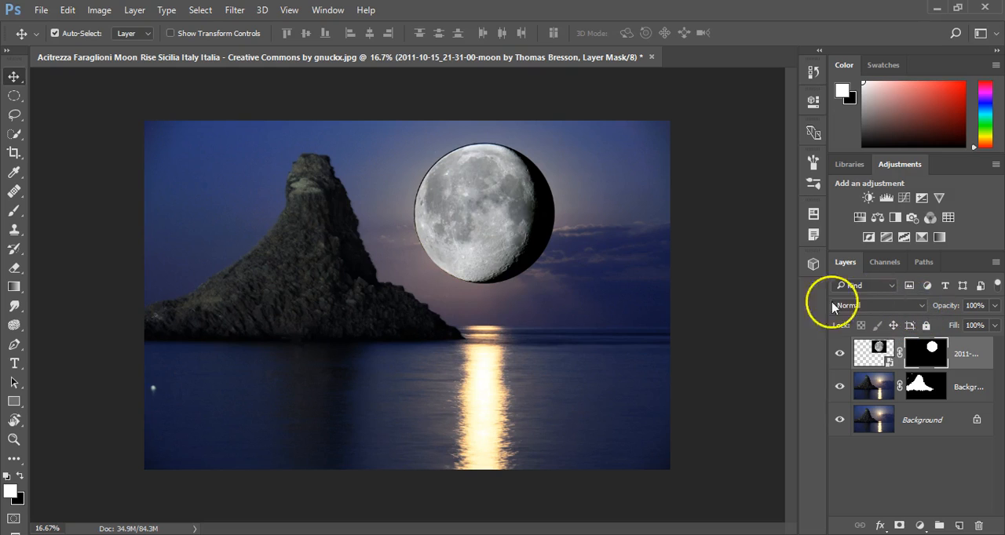
pyautogui.moveTo(565, 380)
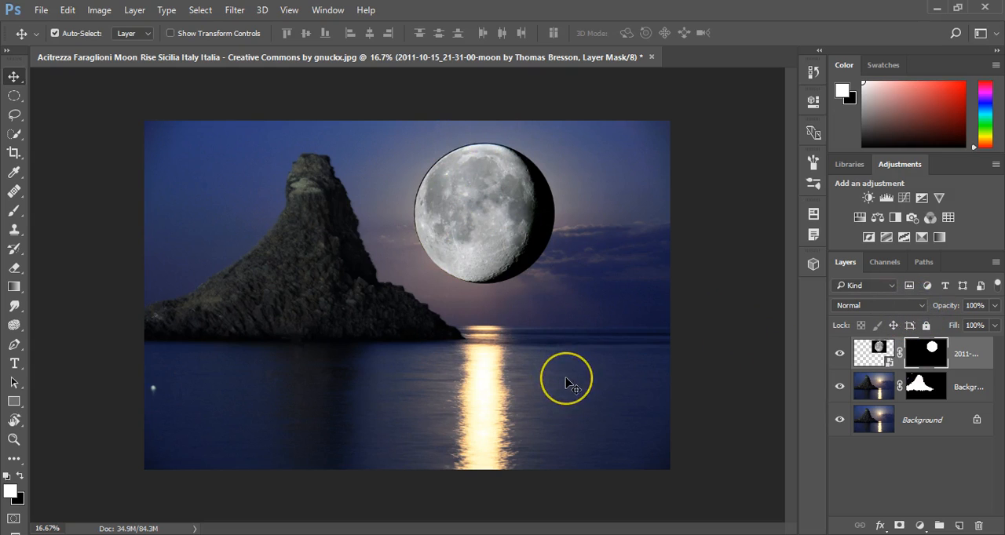